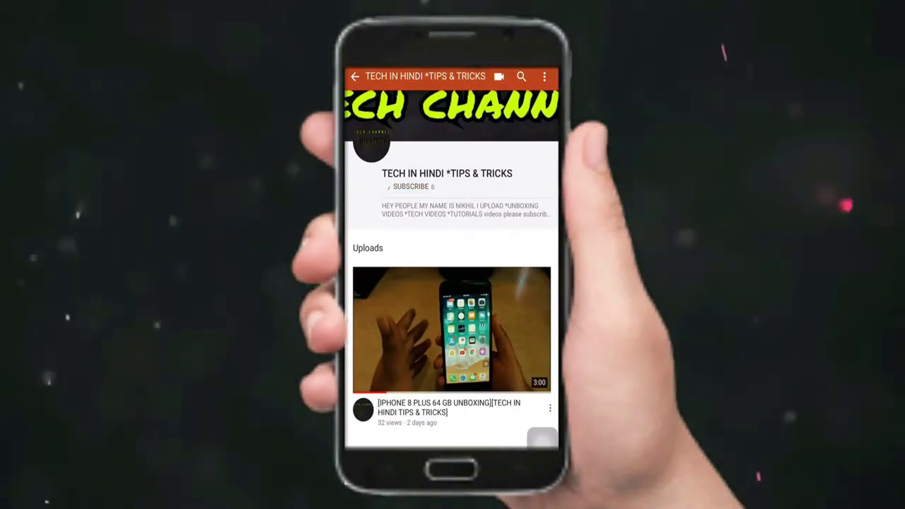
Step: Subscribe to the TECH IN HINDI channel so it shows subscribed with the notifications notice
click(410, 187)
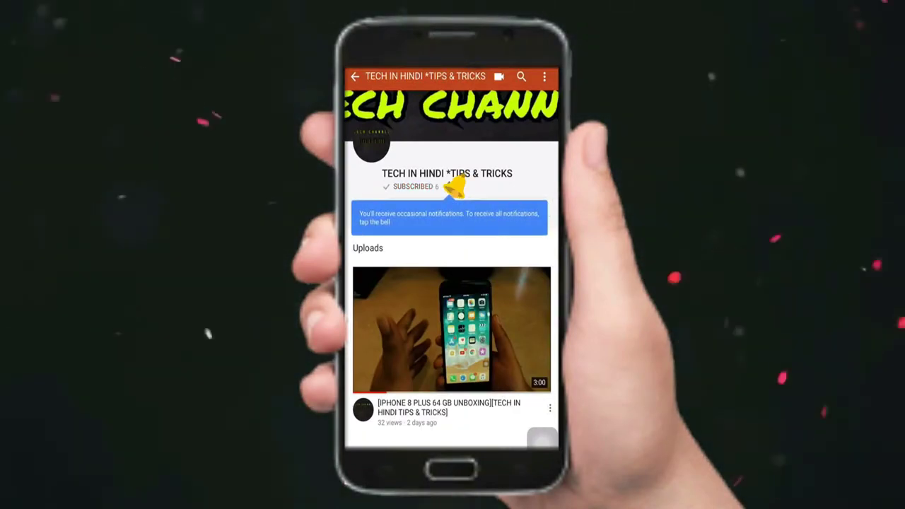